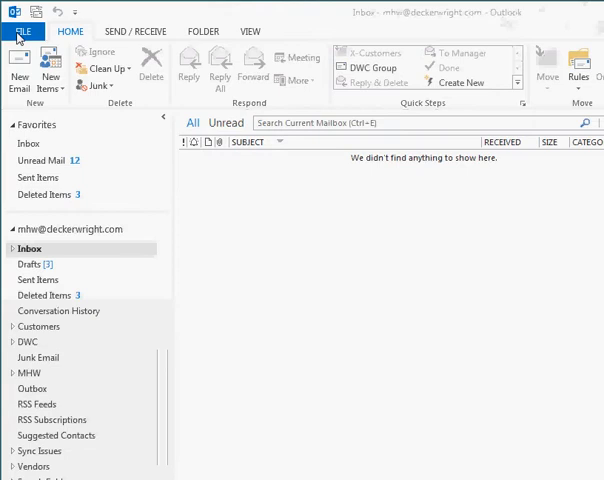
Reach Outlook Options' Advanced page with the Export section from the File menu.
click(28, 32)
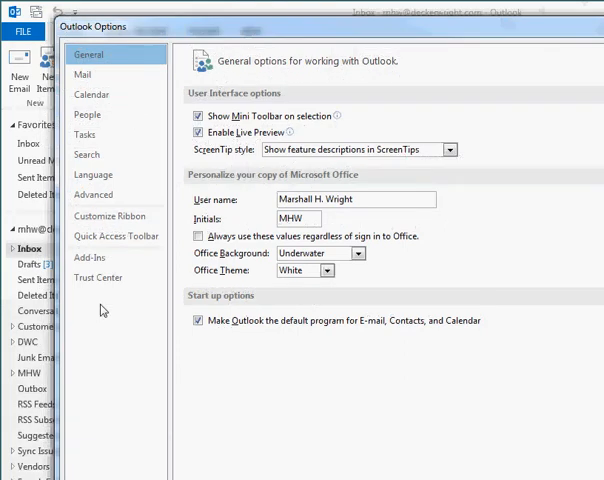
click(94, 194)
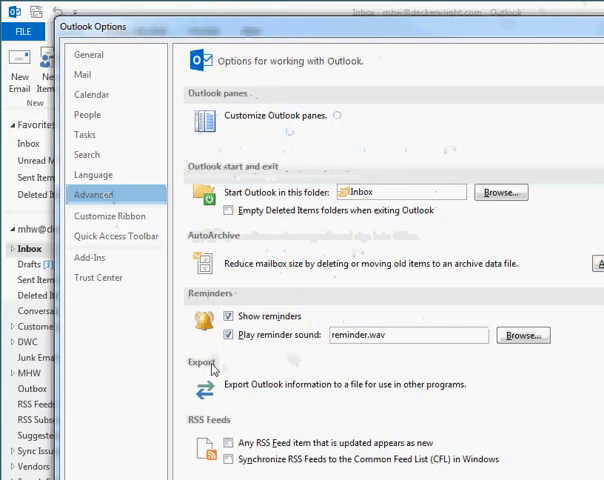
mouse_move(252, 408)
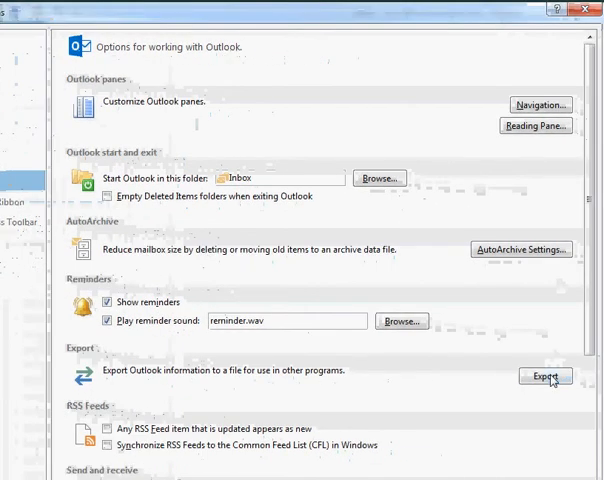
Start Import and Export, choosing Export to a file in Outlook Data File (.pst) format.
click(544, 376)
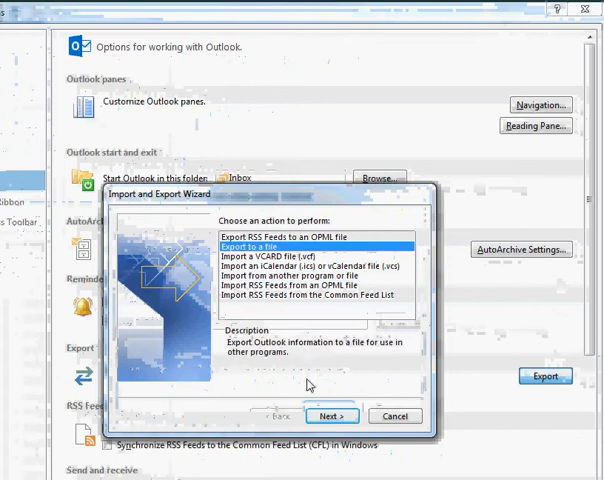
click(332, 416)
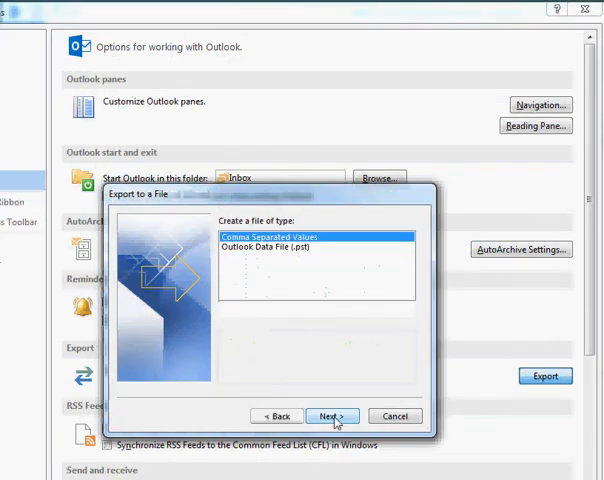
click(280, 248)
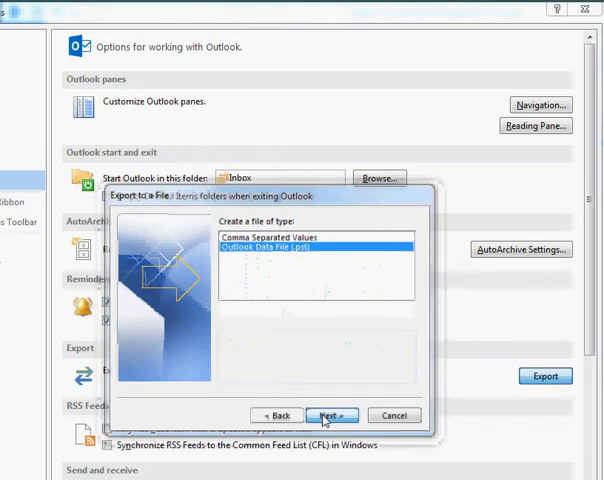
click(330, 414)
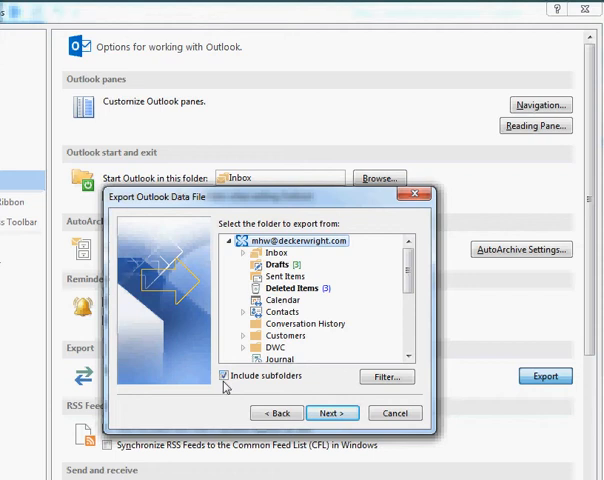
mouse_move(238, 392)
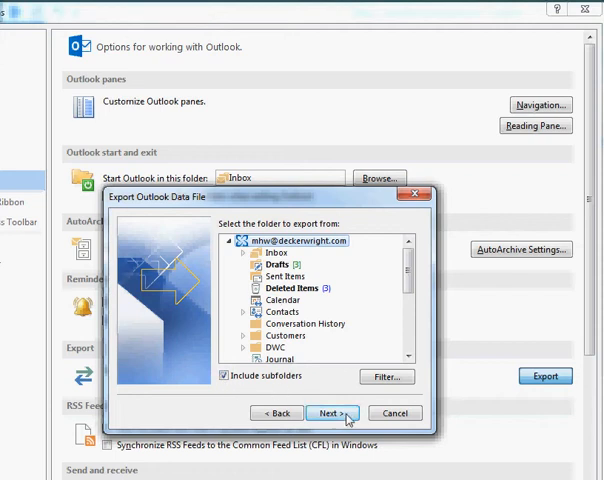
Set the save location to the backup folder on DATA (E:), keeping the Outlookbackup .pst name.
click(316, 412)
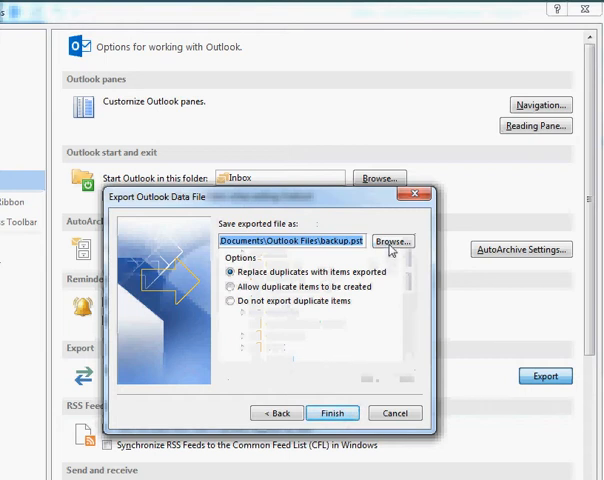
click(394, 240)
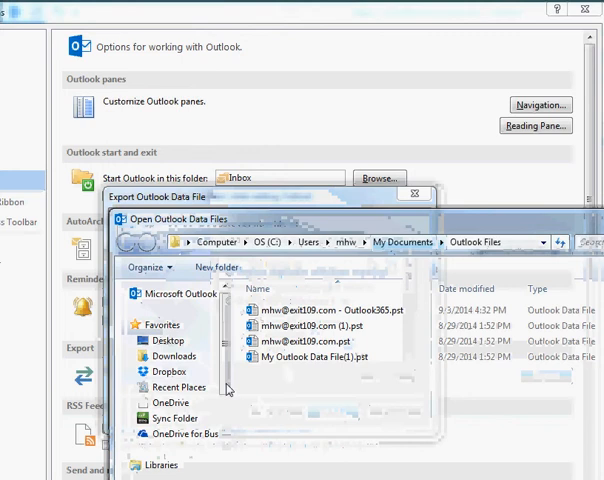
scroll(down, 3)
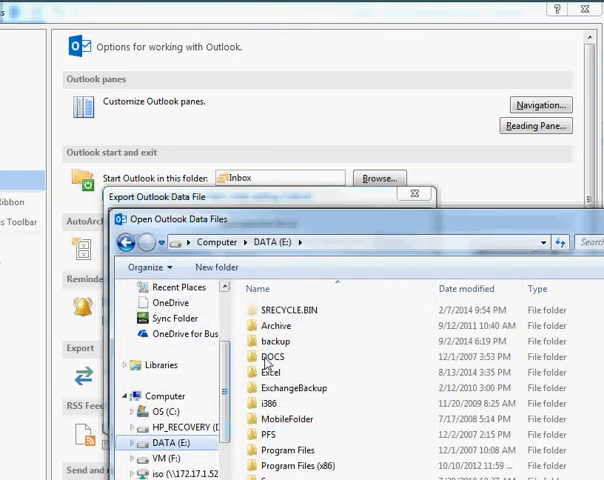
double_click(278, 340)
text(Outlookbackup-140908.pst)
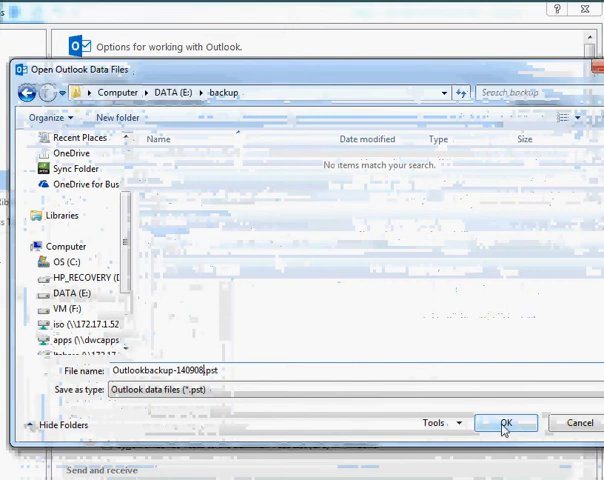
click(508, 424)
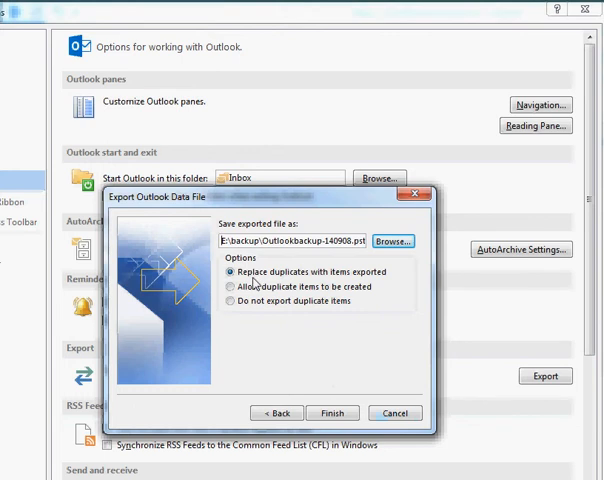
mouse_move(372, 284)
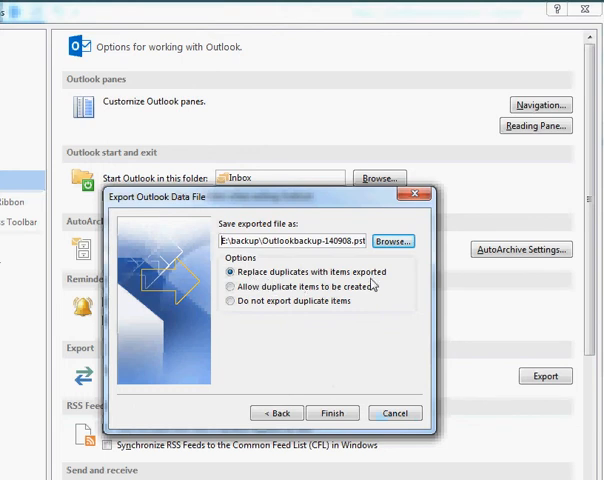
mouse_move(364, 390)
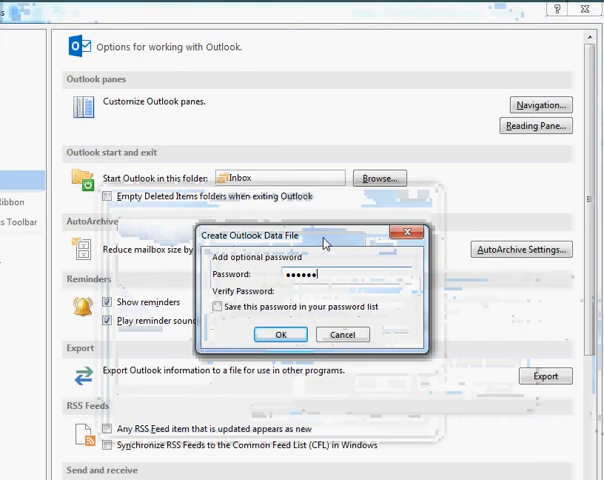
Set and verify a password for the new .pst, then re-enter it at the data file prompt.
text(••••••)
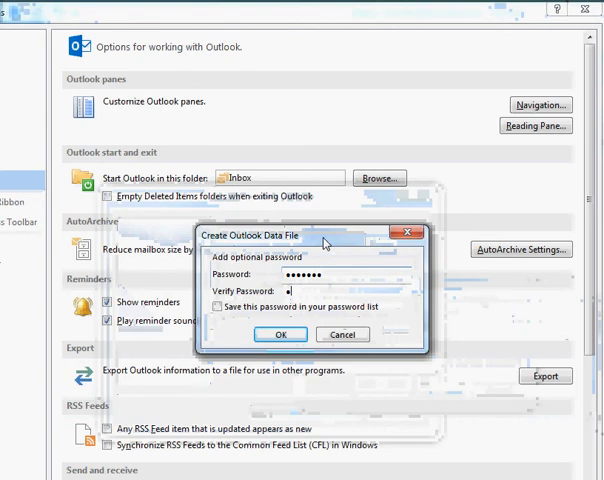
text(•••••••)
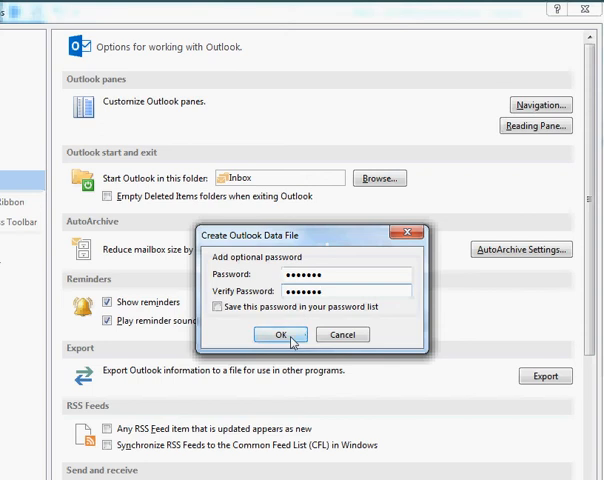
click(280, 334)
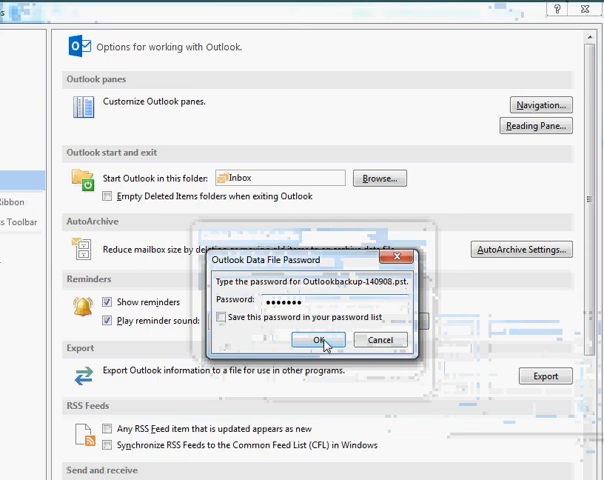
click(316, 340)
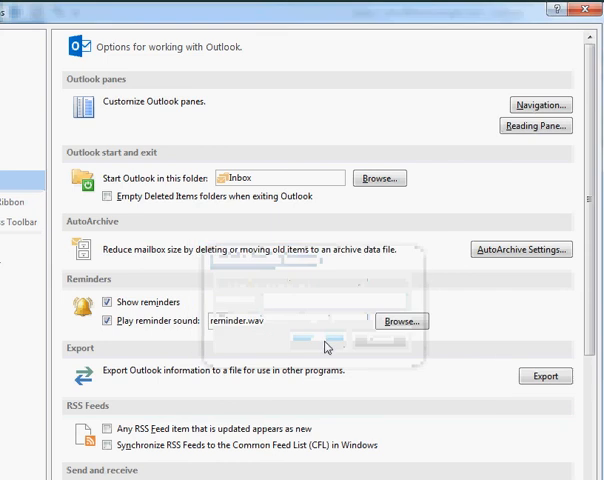